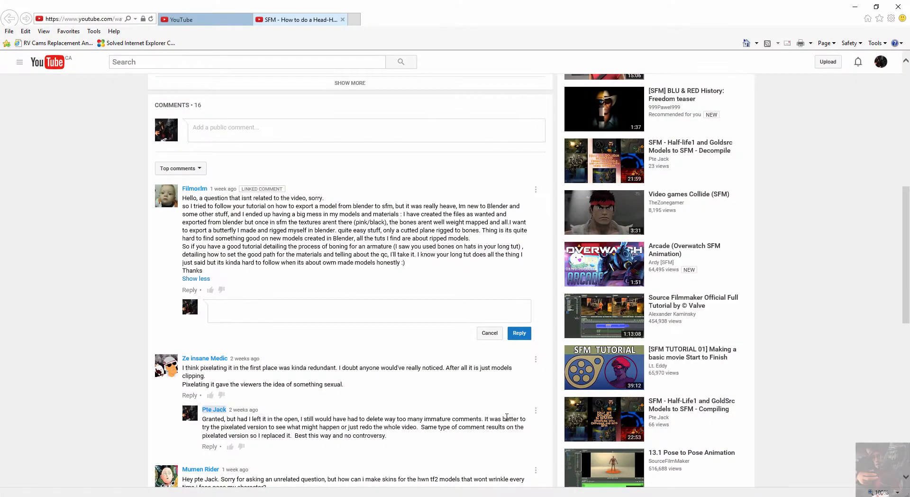
mouse_move(306, 190)
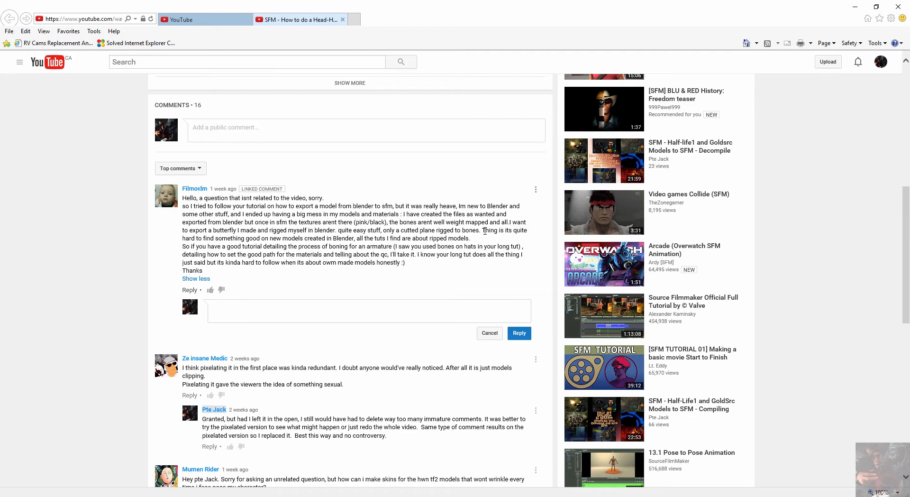
mouse_move(388, 222)
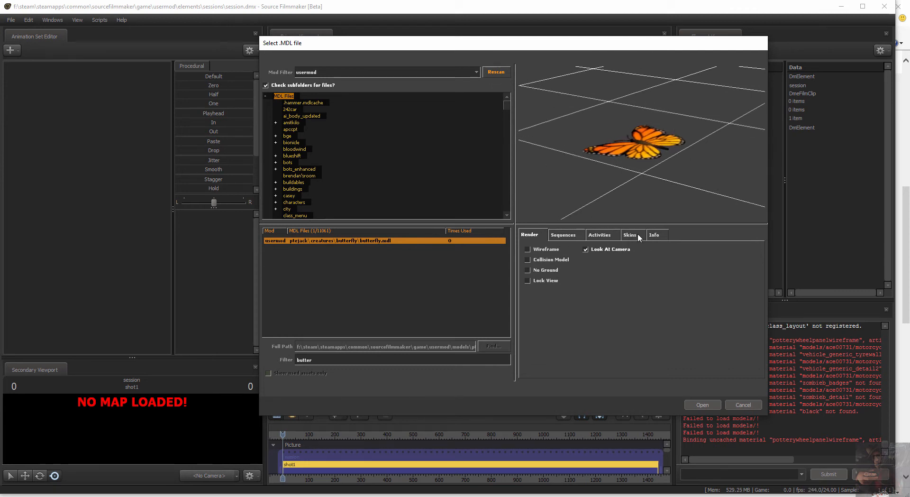
Review the butterfly model's skin list, then preview its flapping animation sequence with wings mid-flap.
click(629, 234)
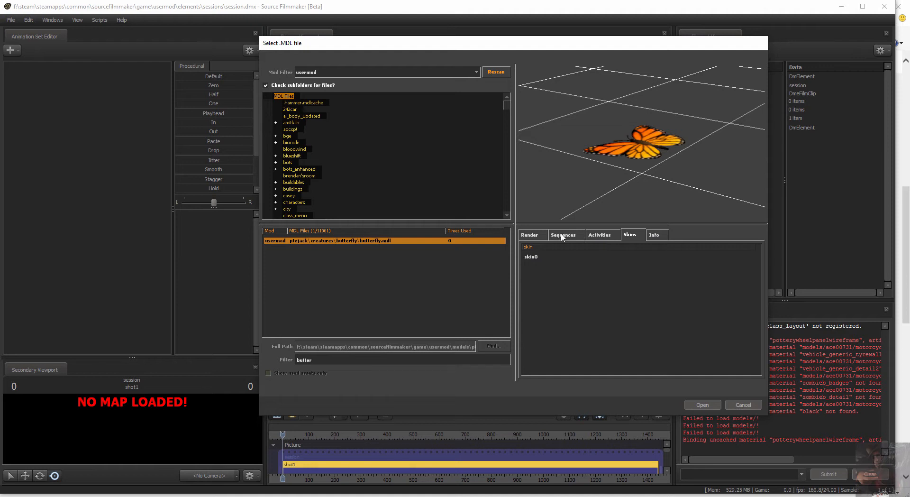
click(562, 234)
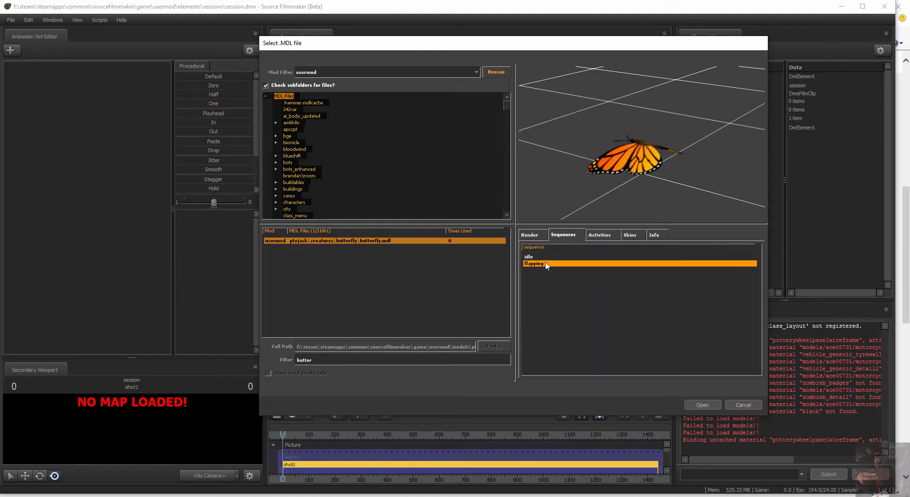
click(533, 262)
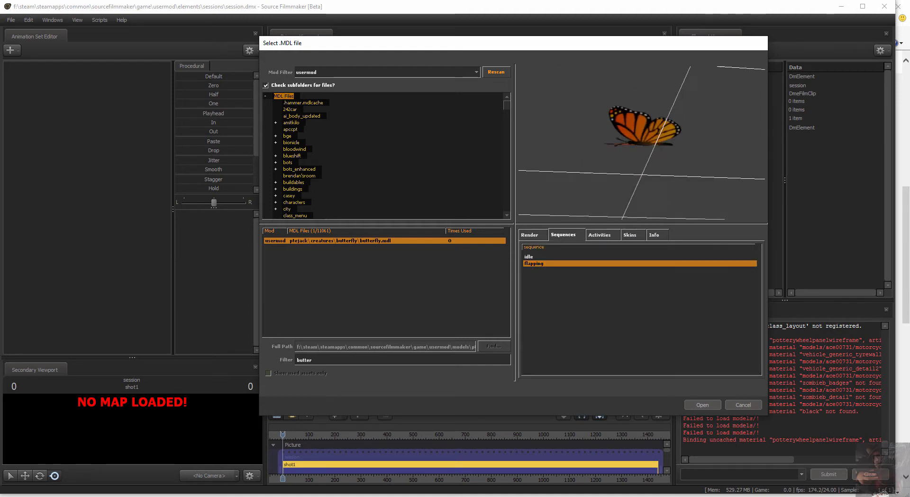